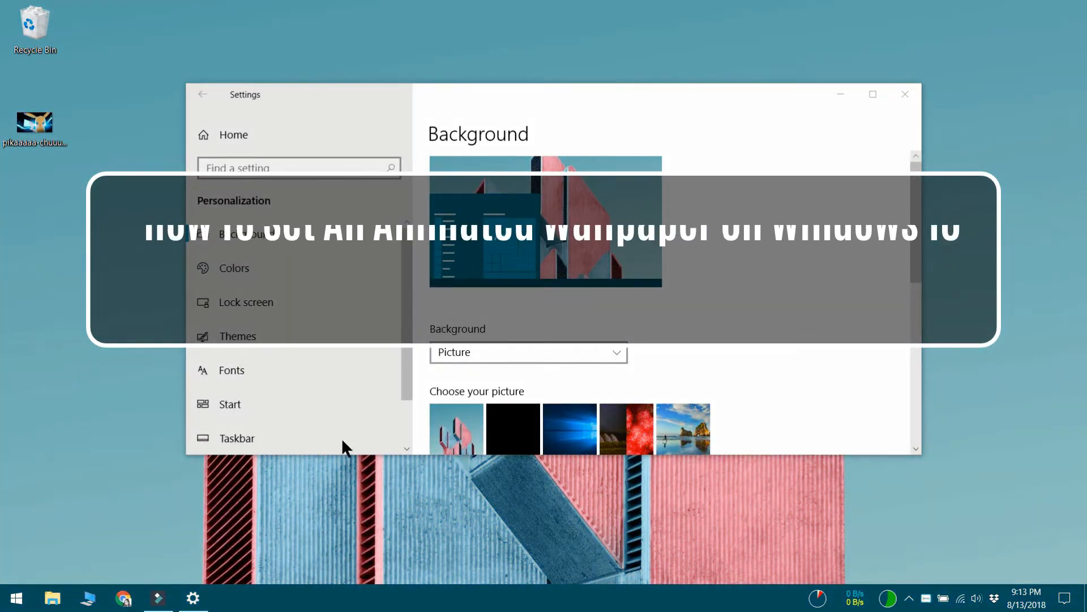
mouse_move(103, 436)
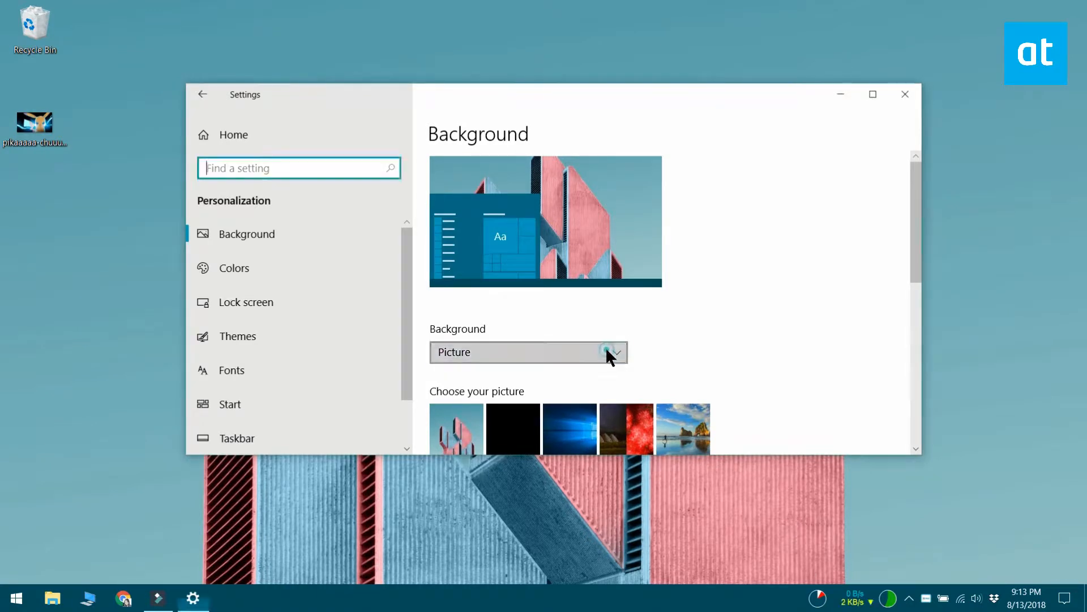
- Minimize Settings and save the playlist containing the animated GIF as 1.Bionix
left_click(528, 352)
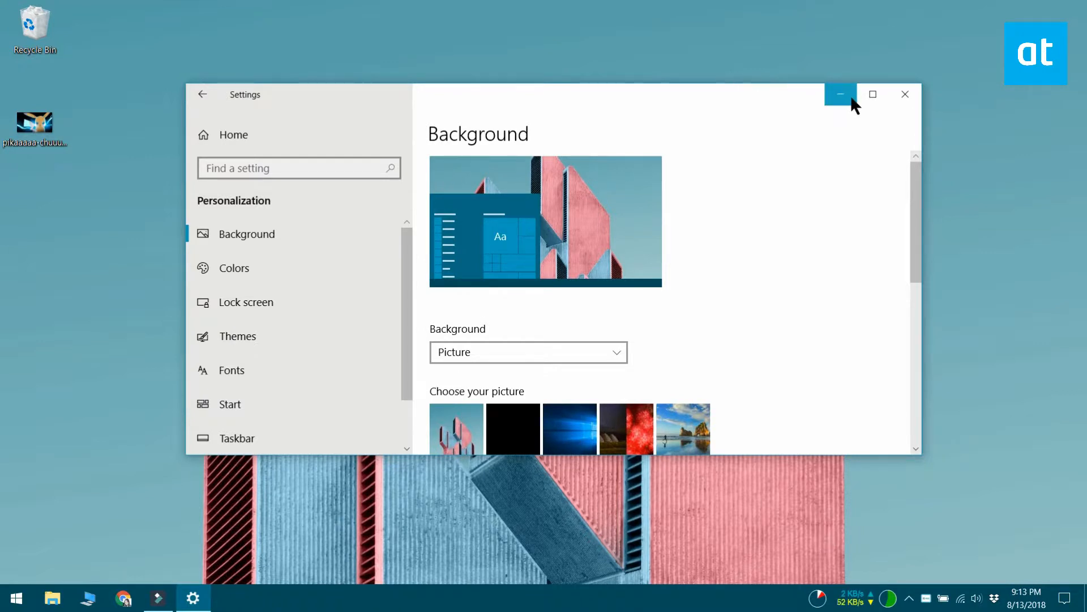
left_click(840, 94)
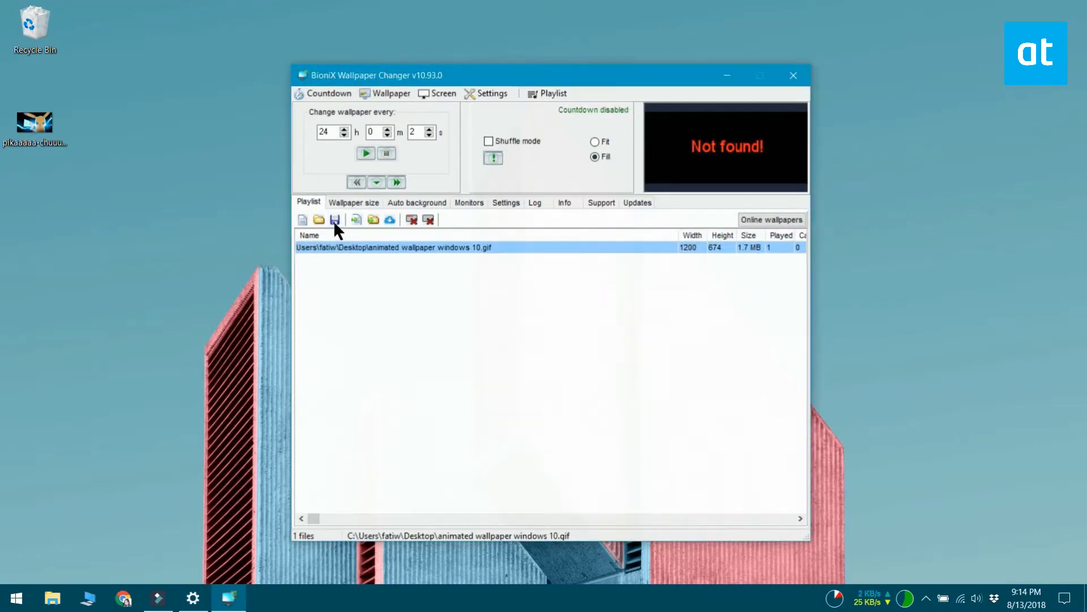
left_click(333, 219)
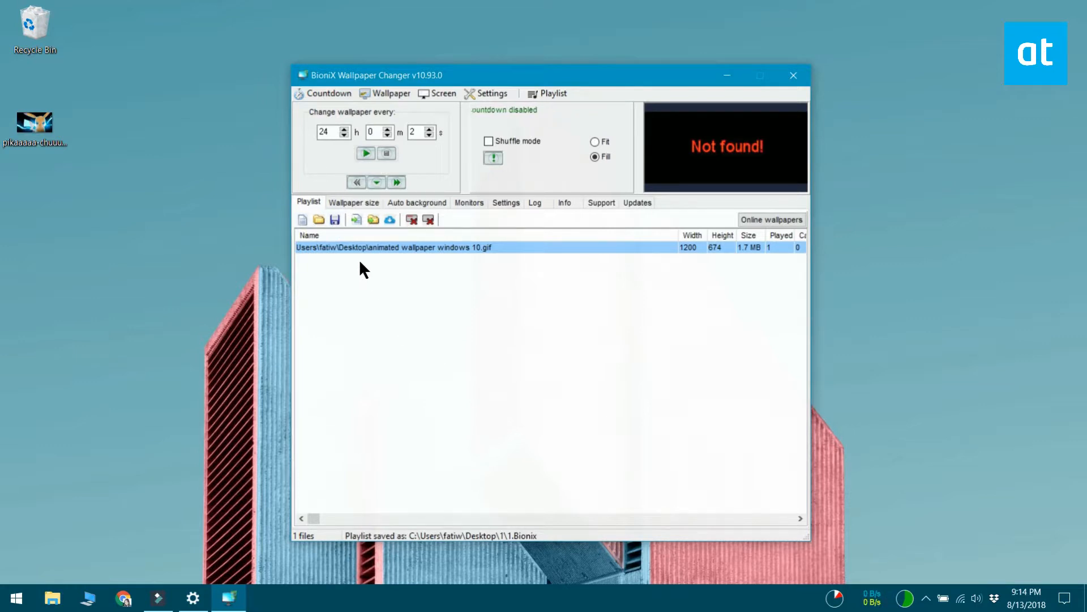
mouse_move(463, 262)
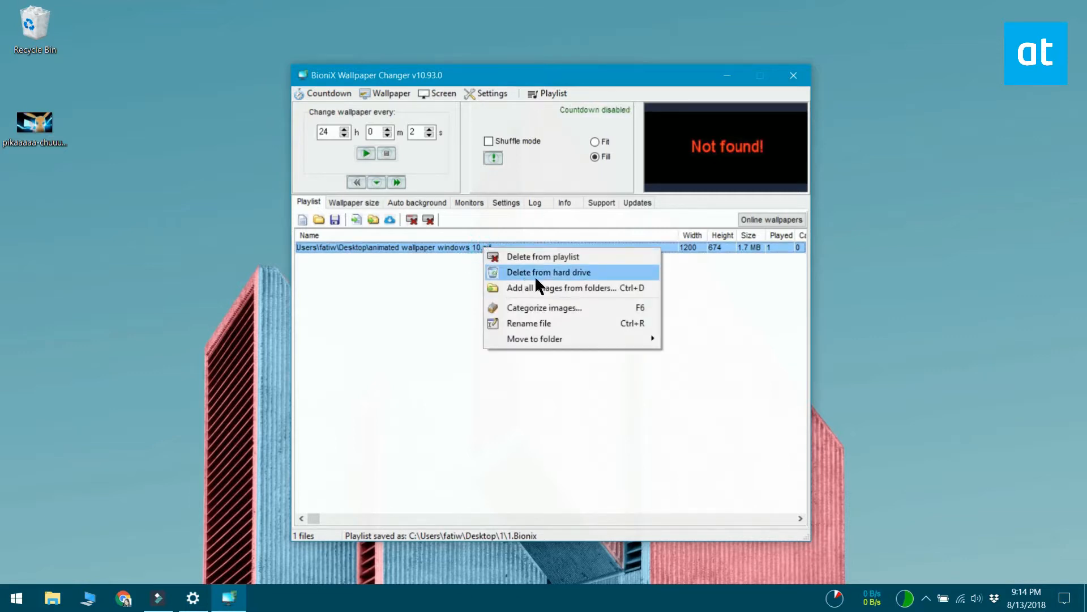
- Delete the animated GIF entry from the playlist, leaving 0 files
left_click(548, 271)
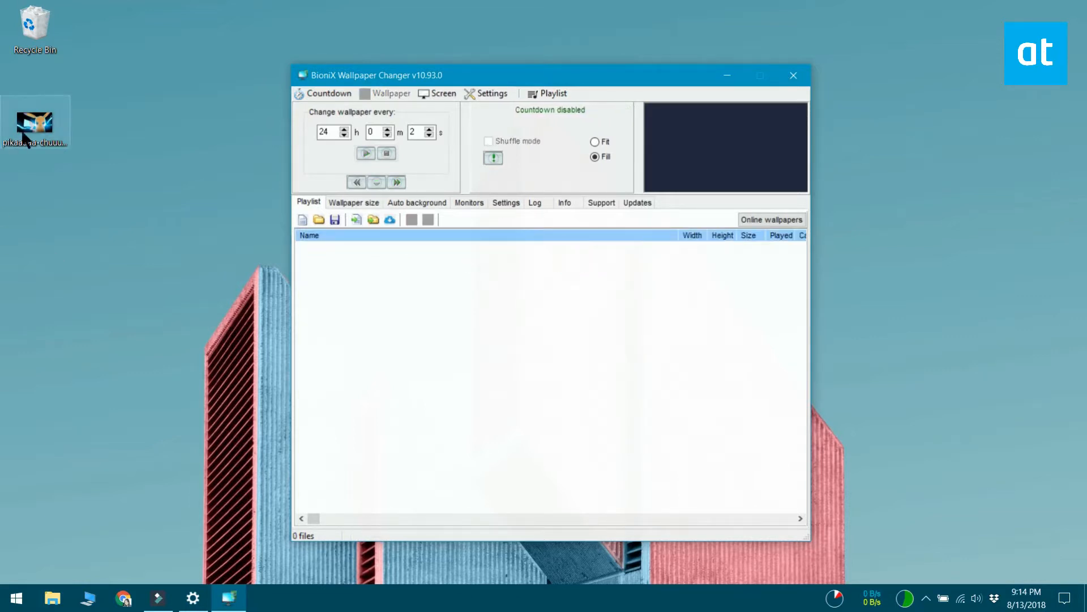